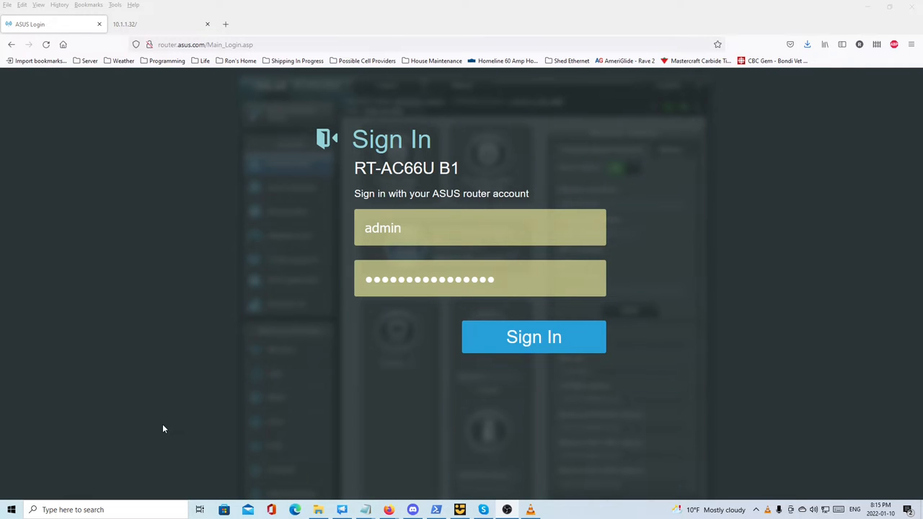
pyautogui.moveTo(481, 392)
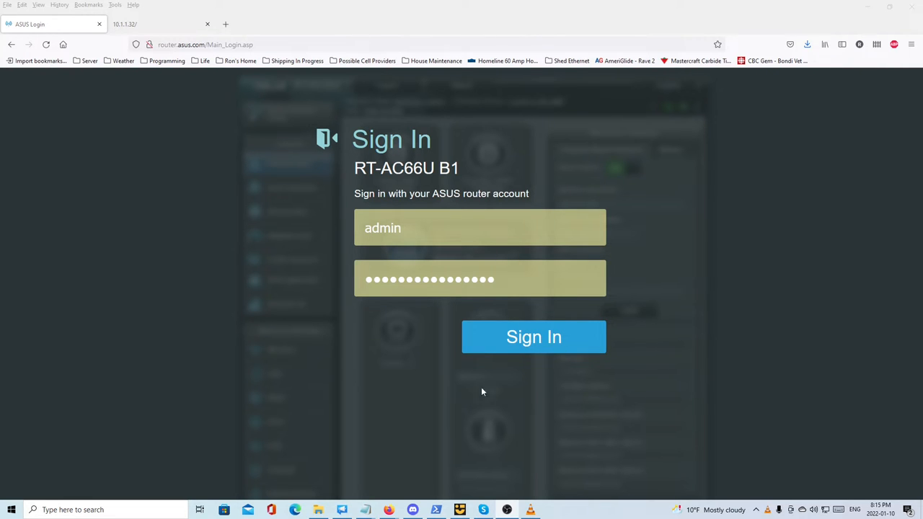
pyautogui.moveTo(324, 89)
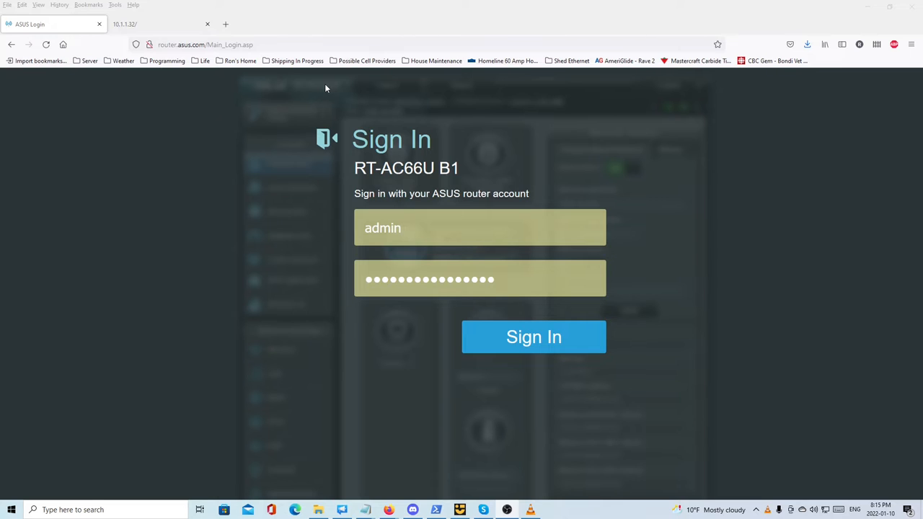
pyautogui.moveTo(496, 254)
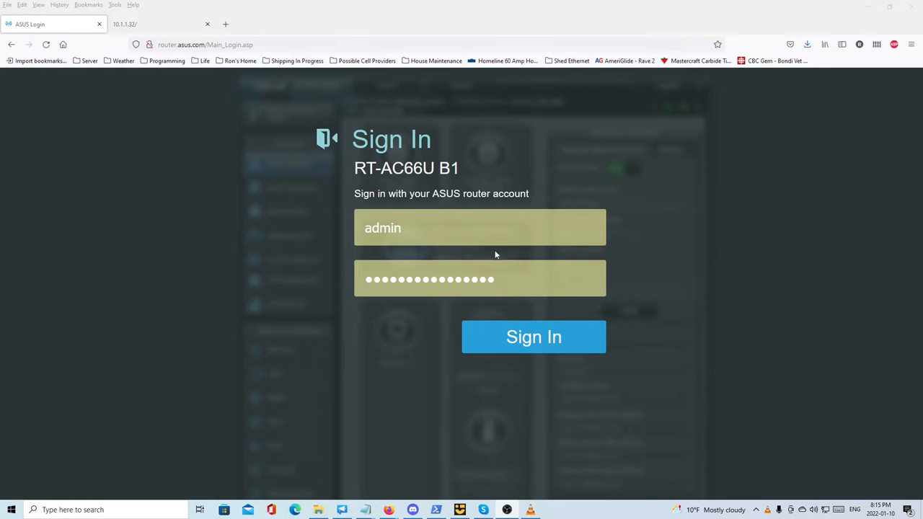
# Step: Sign in to the ASUS router's admin pages with the entered credentials
pyautogui.click(534, 338)
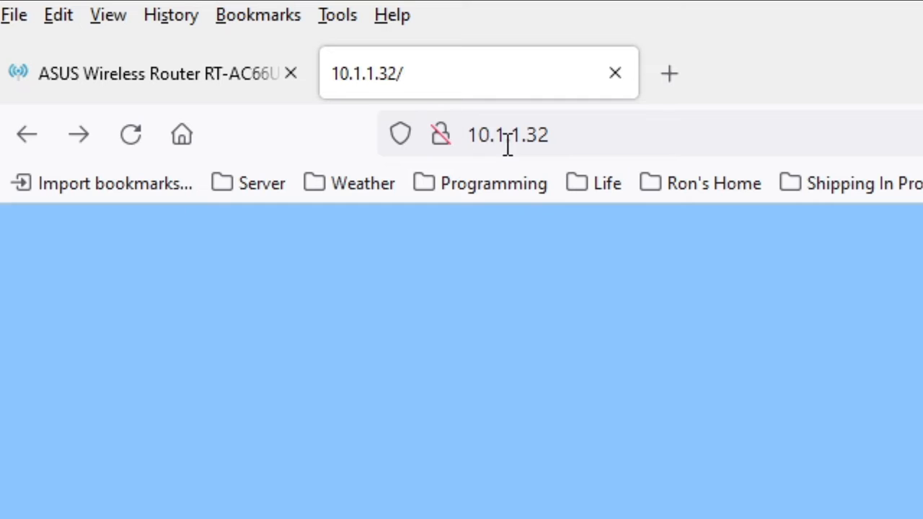
pyautogui.moveTo(582, 152)
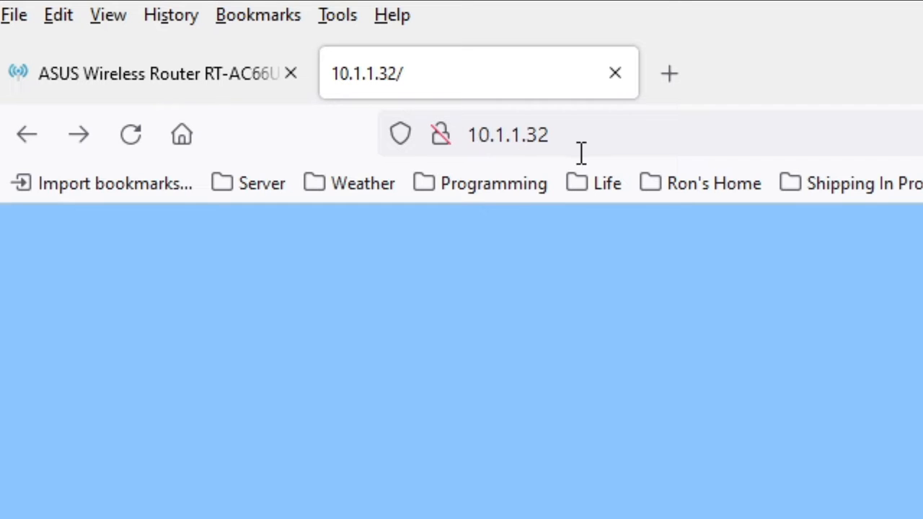
# Step: Load the Rocky The Hamster Cam live view at 10.1.1.32, then return to the router tab
pyautogui.press('Return')
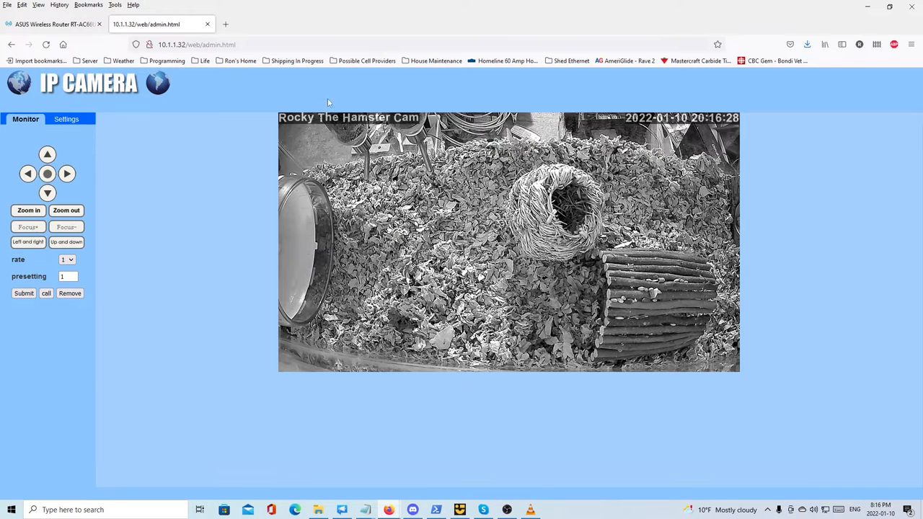
pyautogui.click(55, 23)
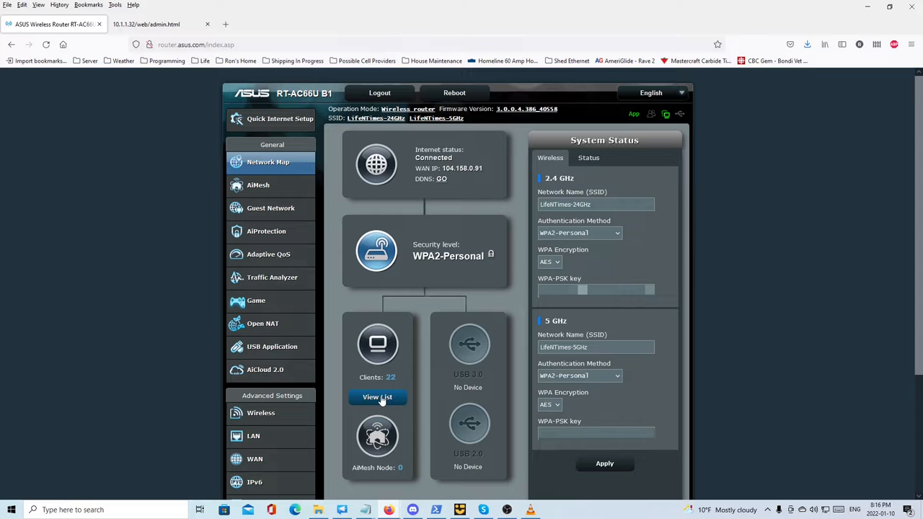
pyautogui.click(378, 397)
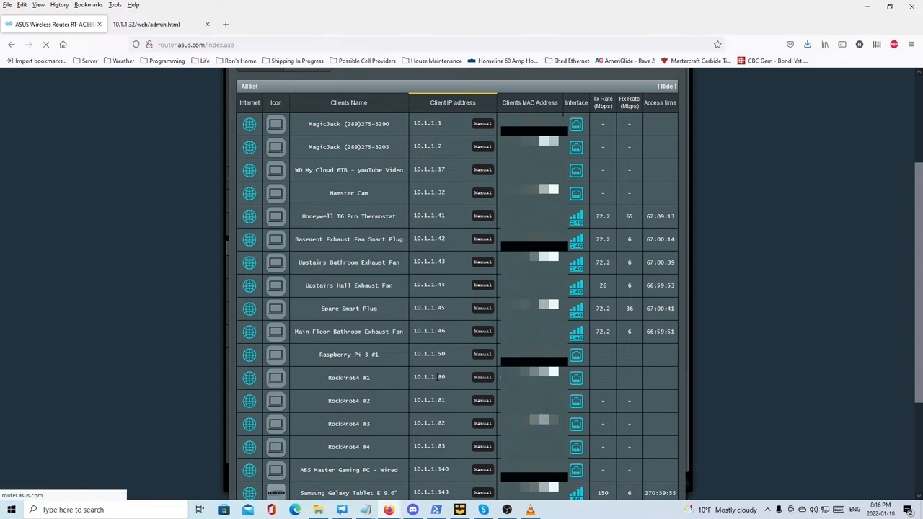
pyautogui.scroll(-3)
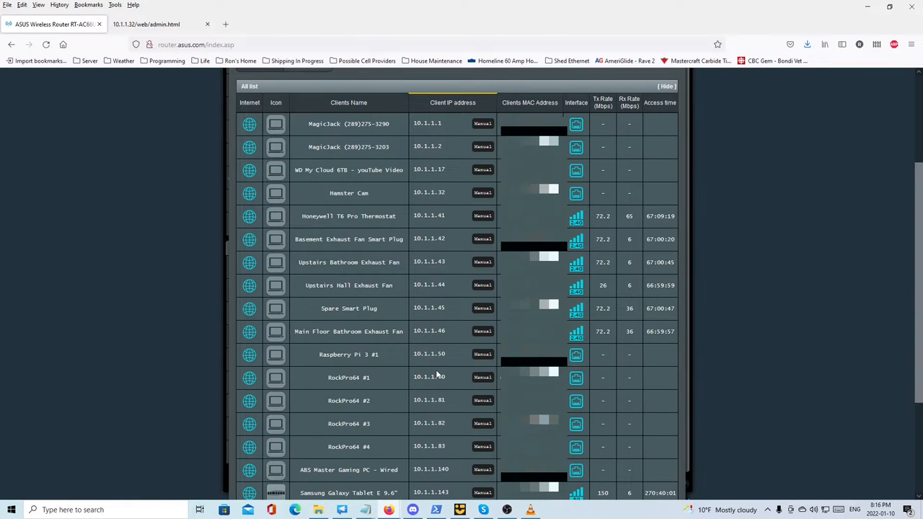
pyautogui.scroll(-3)
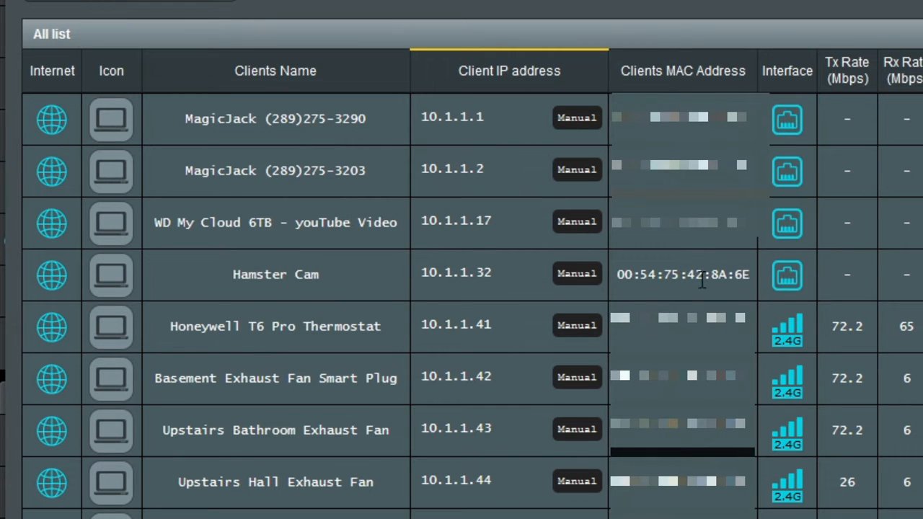
pyautogui.moveTo(781, 273)
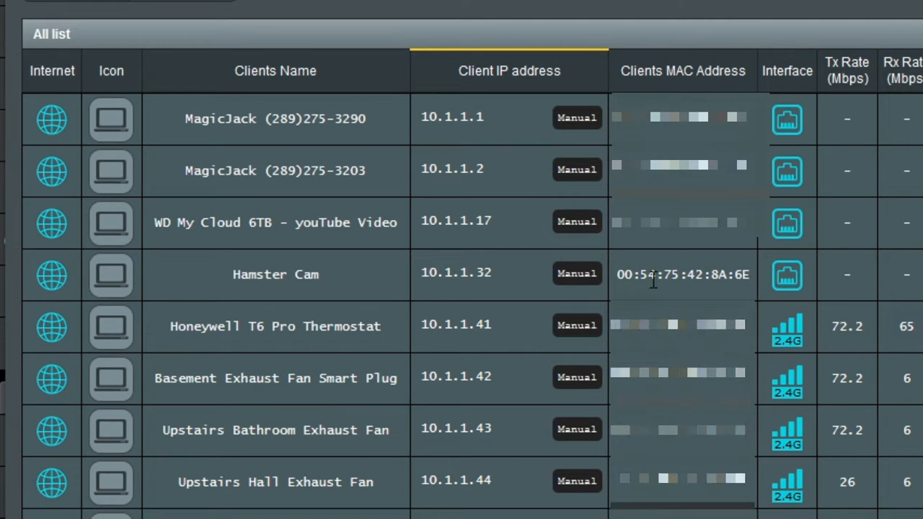
pyautogui.moveTo(502, 280)
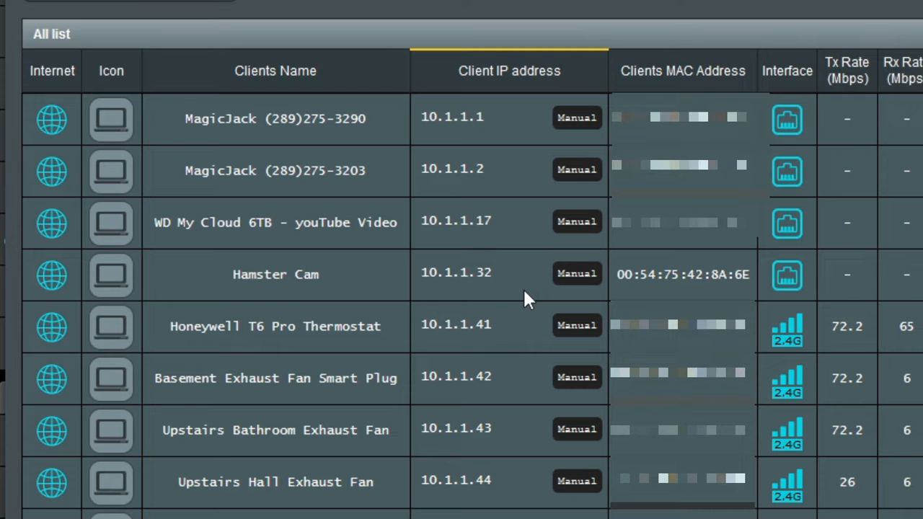
pyautogui.moveTo(475, 291)
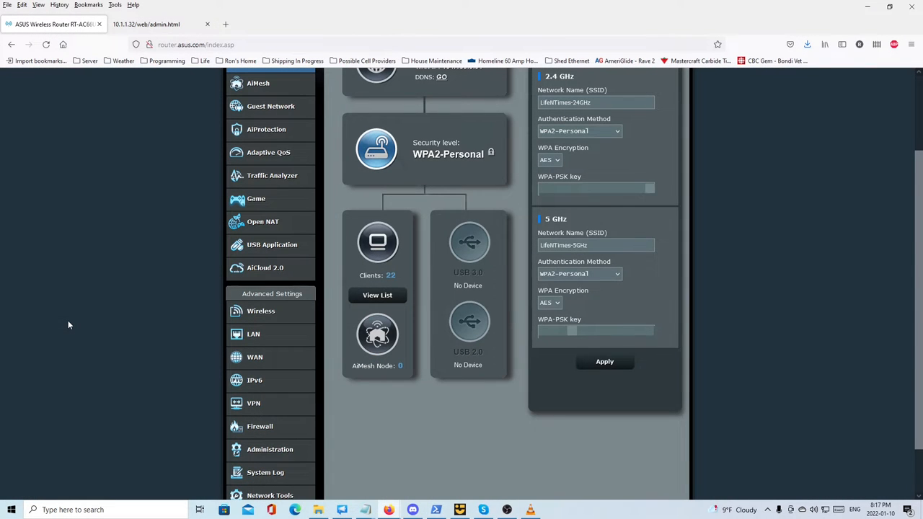
pyautogui.moveTo(210, 340)
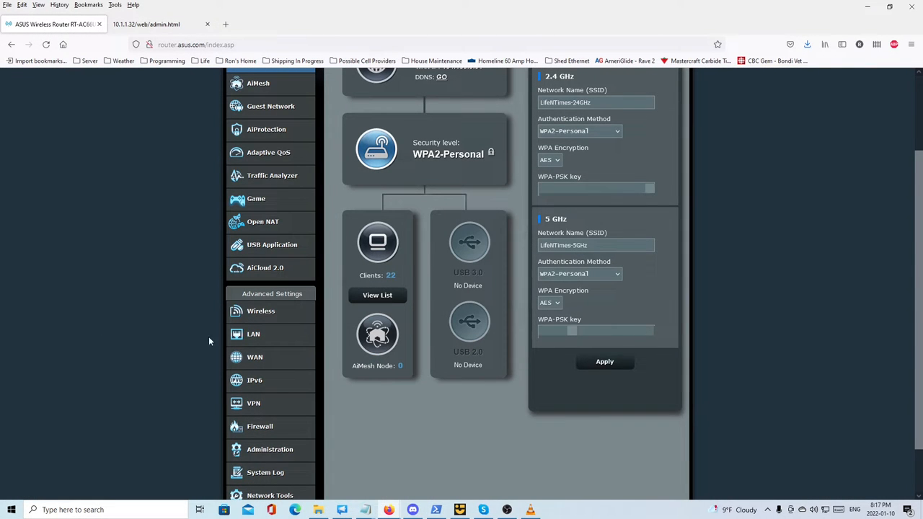
# Step: Apply the DHCP manual assignment fixing Hamster Cam at 10.1.1.32 under LAN > DHCP Server
pyautogui.click(260, 335)
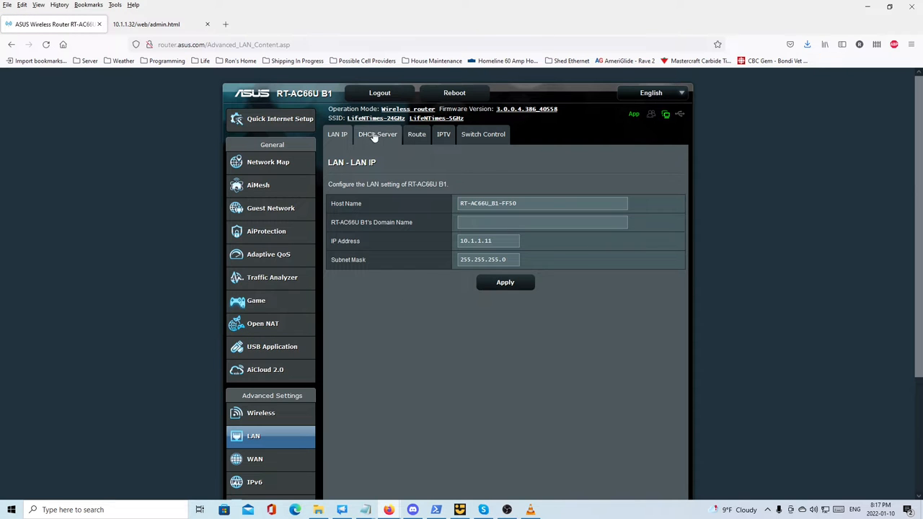
pyautogui.click(378, 134)
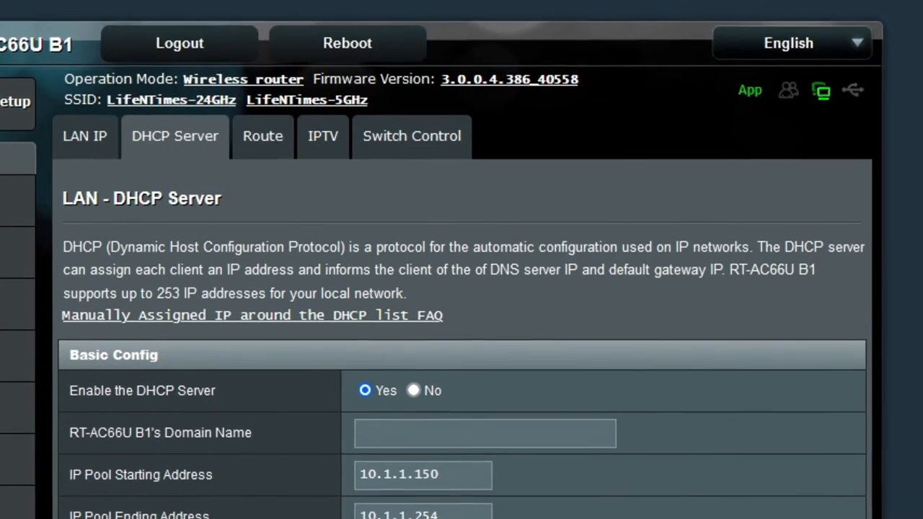
pyautogui.scroll(-3)
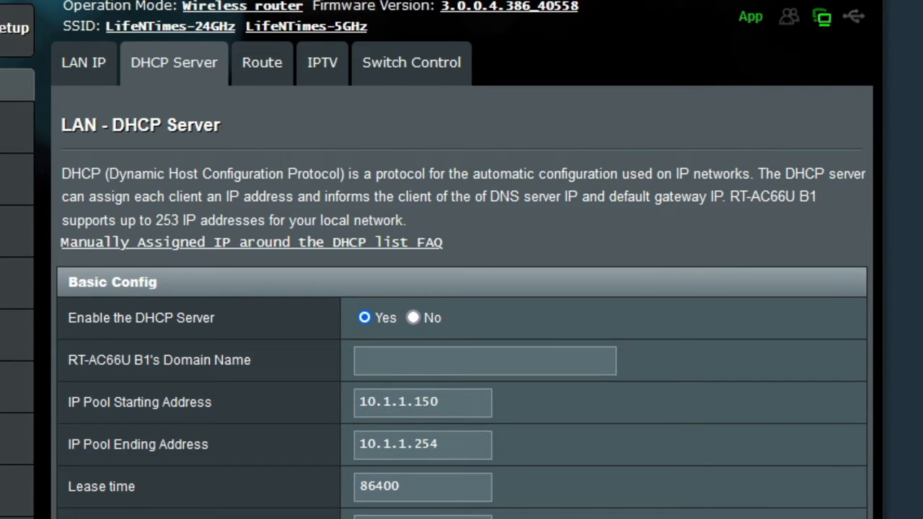
pyautogui.moveTo(560, 257)
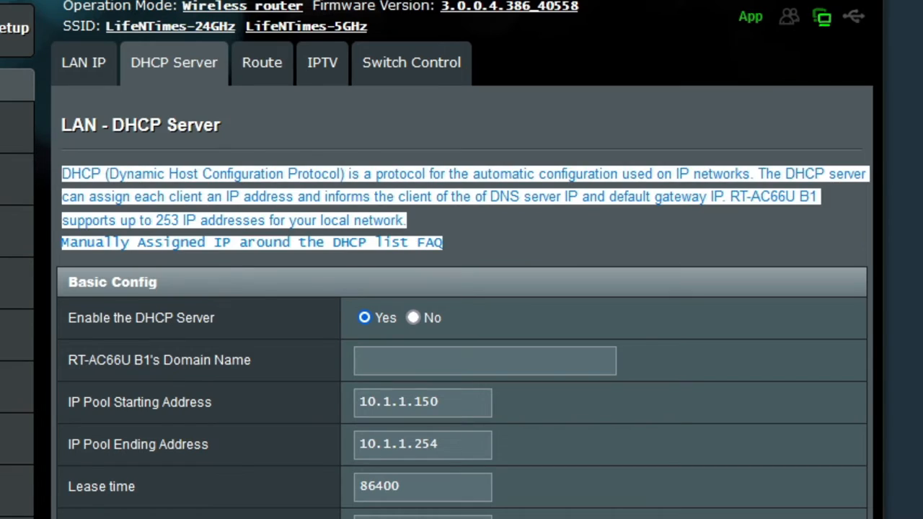
pyautogui.scroll(-3)
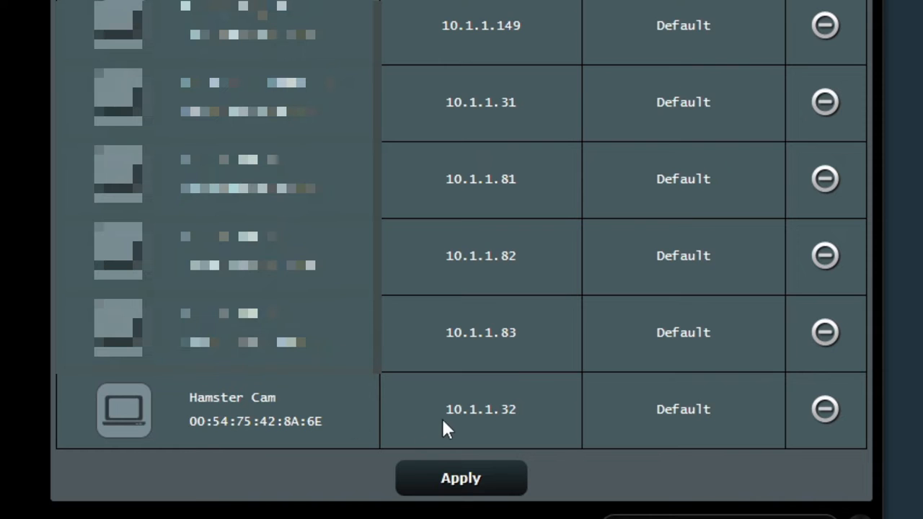
pyautogui.moveTo(473, 438)
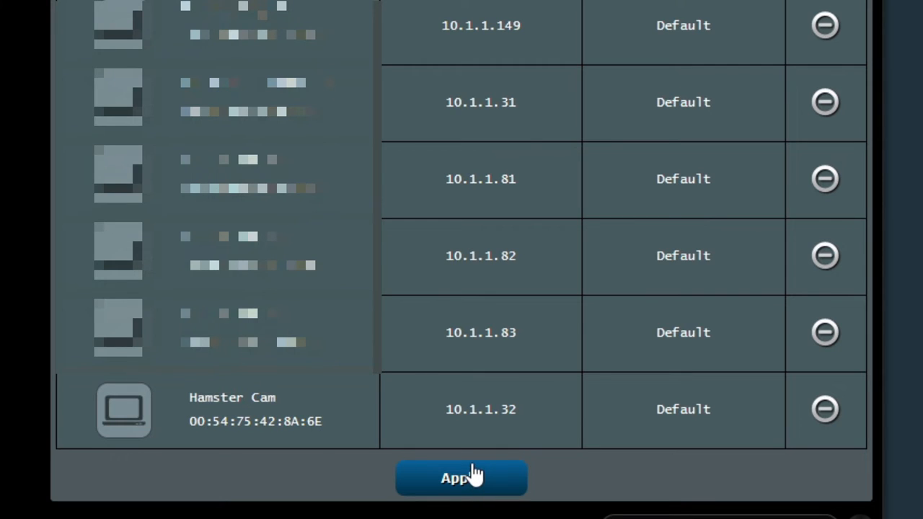
pyautogui.click(462, 478)
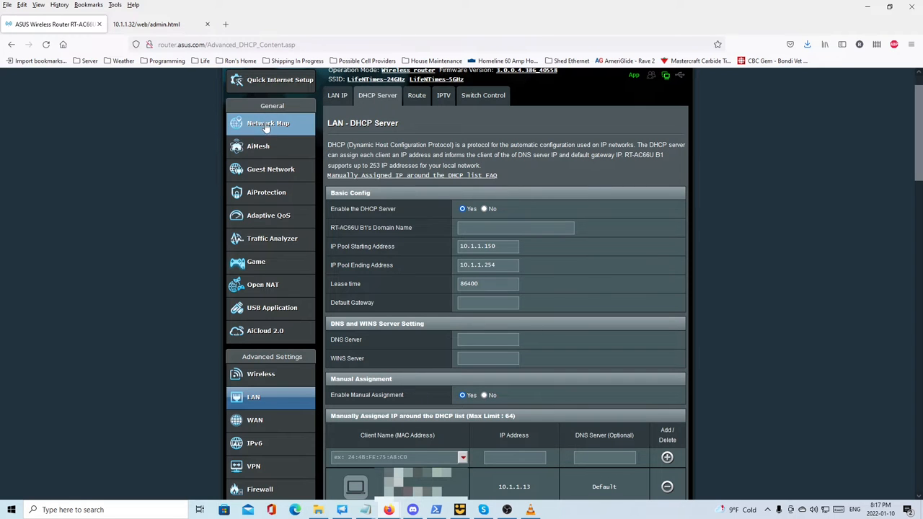
# Step: Return to the router's network overview, then switch to the camera's live view tab
pyautogui.click(269, 123)
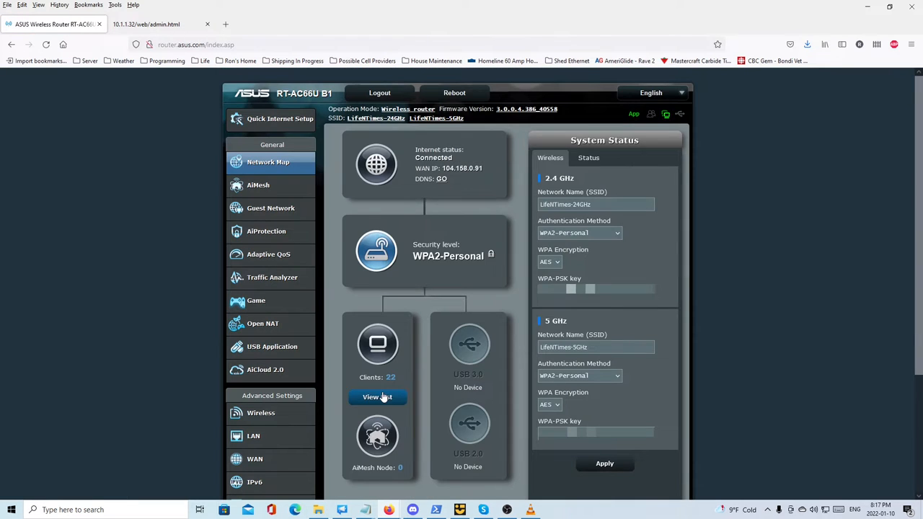
pyautogui.click(378, 396)
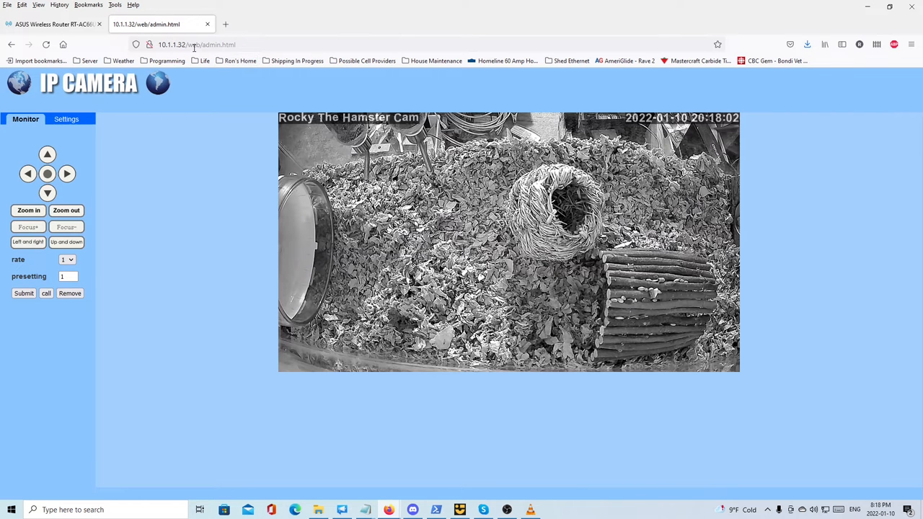
# Step: Load 10.1.1.32/web/admin.html and show the camera's Media video settings
pyautogui.click(196, 43)
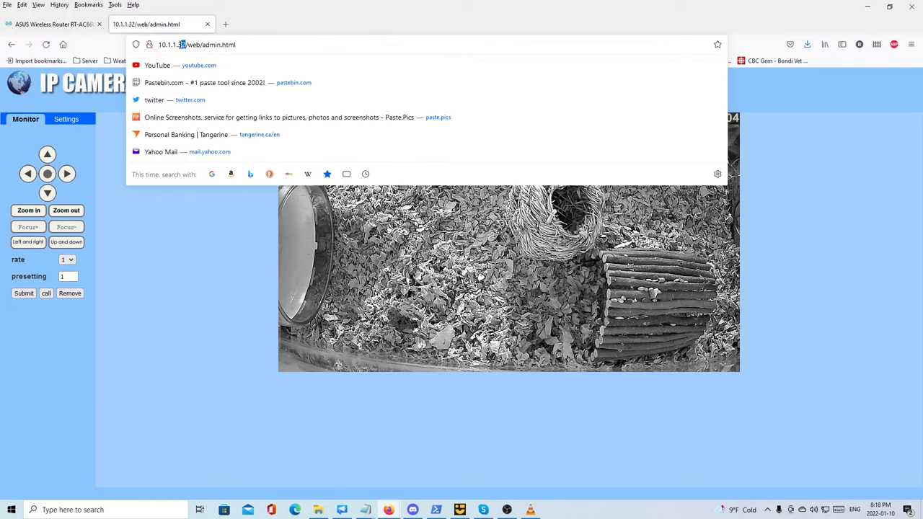
pyautogui.press('Return')
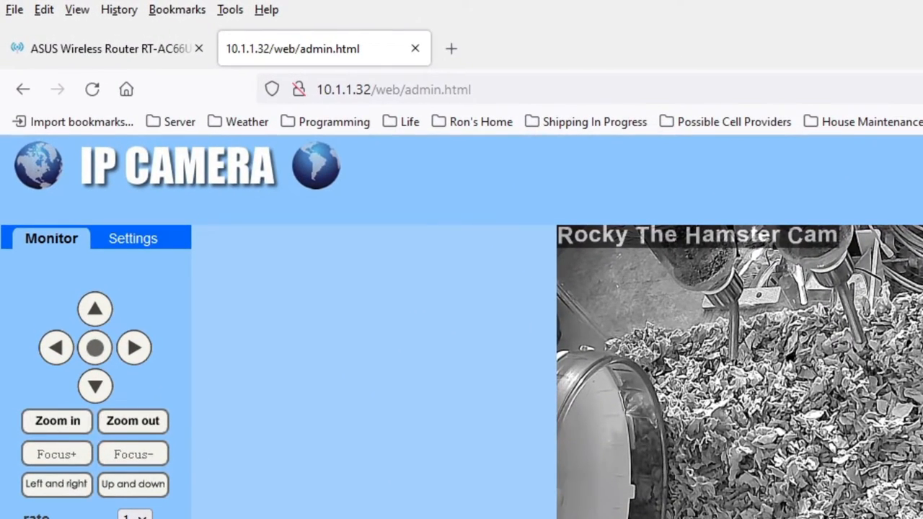
pyautogui.click(95, 387)
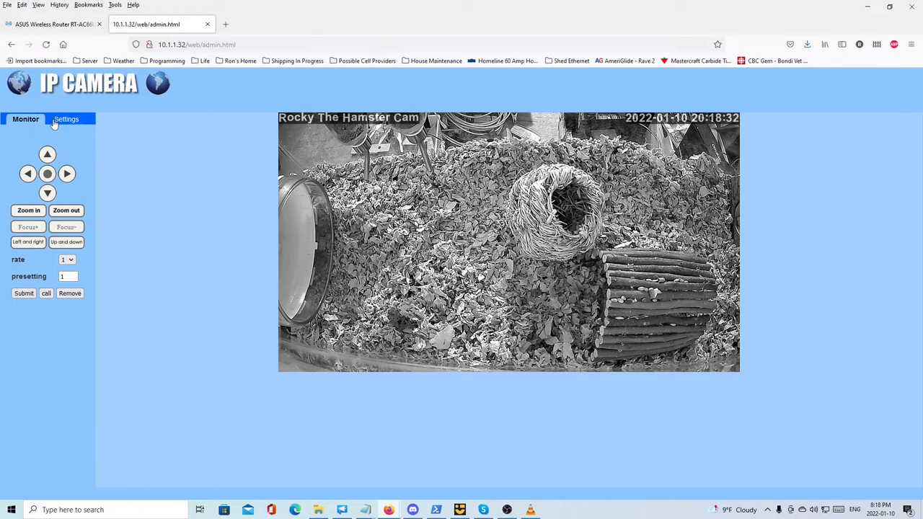
pyautogui.click(67, 119)
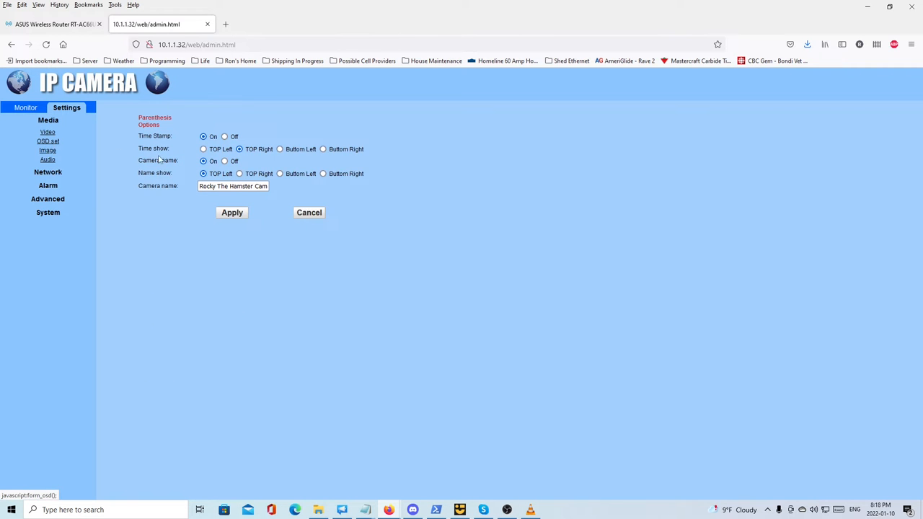
# Step: Review the Timerecord schedule and System > Time NTP settings, then select the camera's IP to copy
pyautogui.press('ctrl+plus')
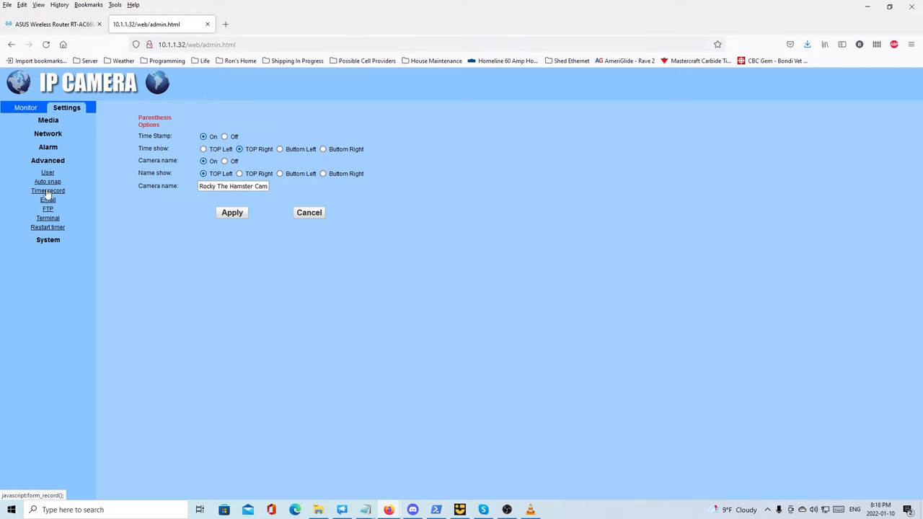
pyautogui.click(47, 190)
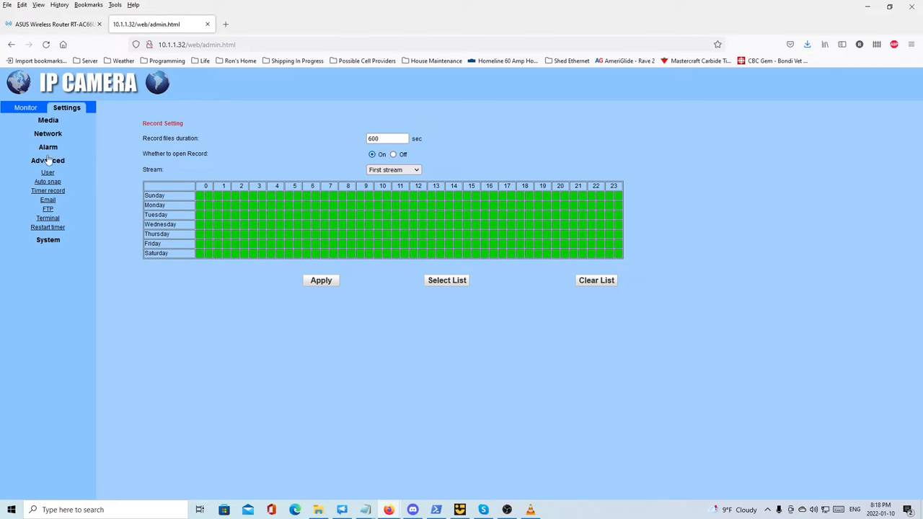
pyautogui.click(48, 119)
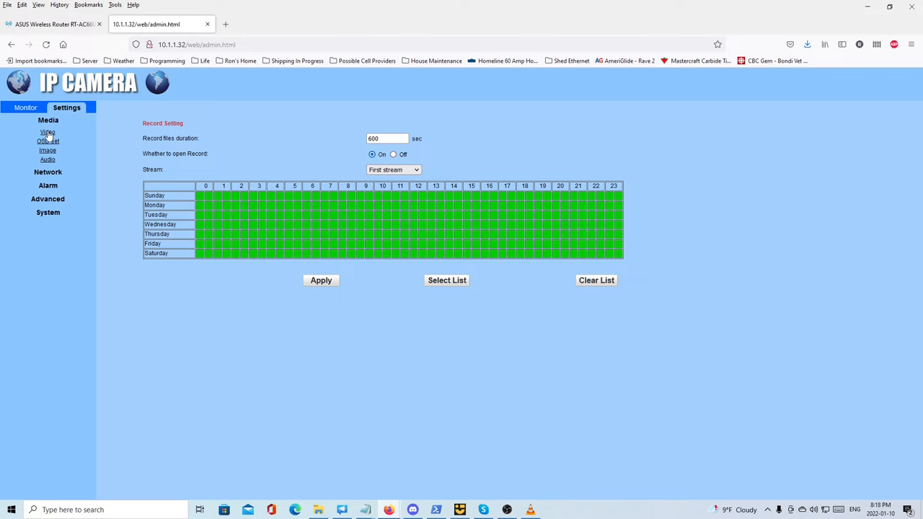
pyautogui.moveTo(48, 212)
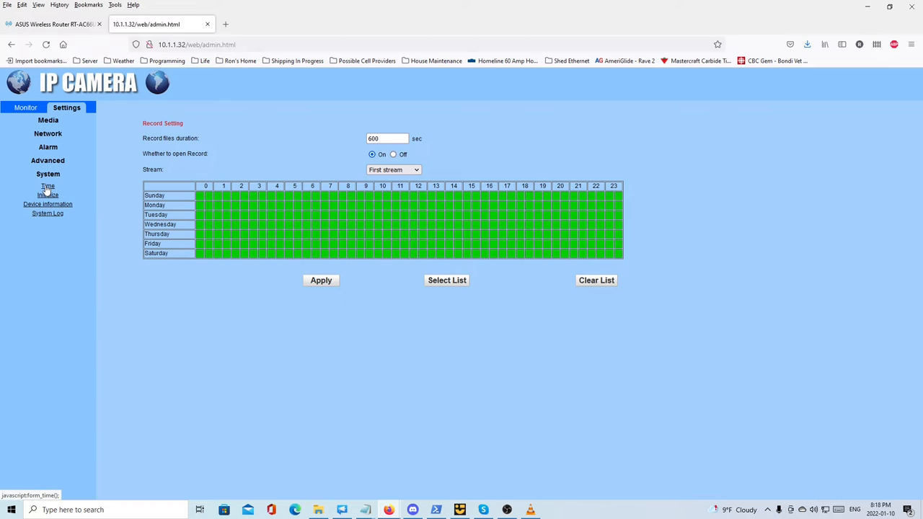
pyautogui.click(47, 186)
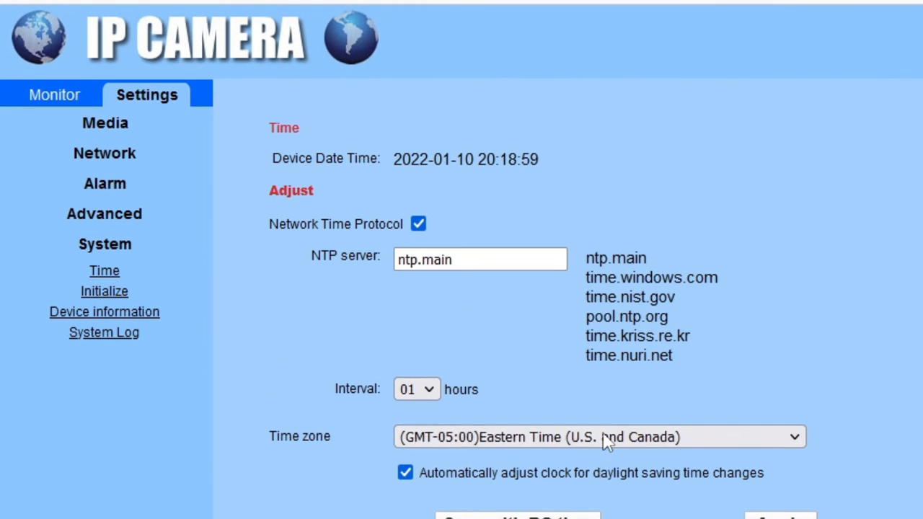
pyautogui.moveTo(499, 454)
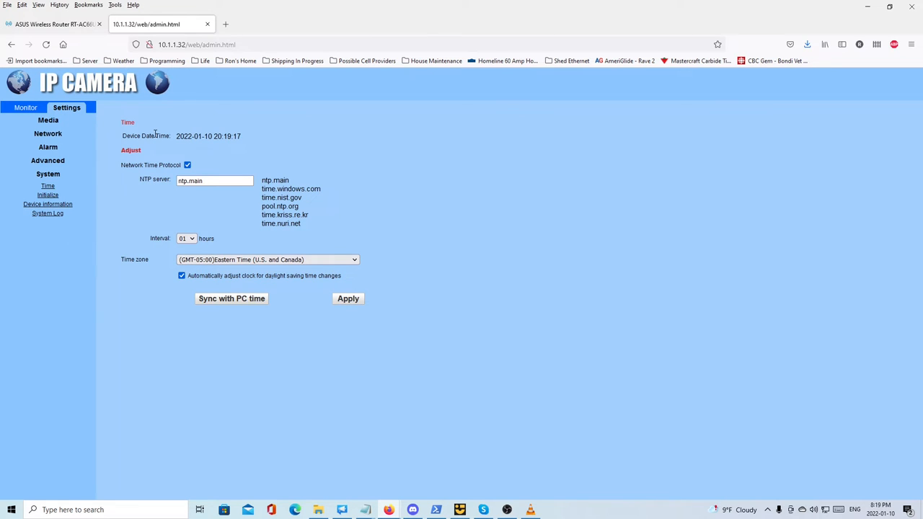
pyautogui.moveTo(551, 34)
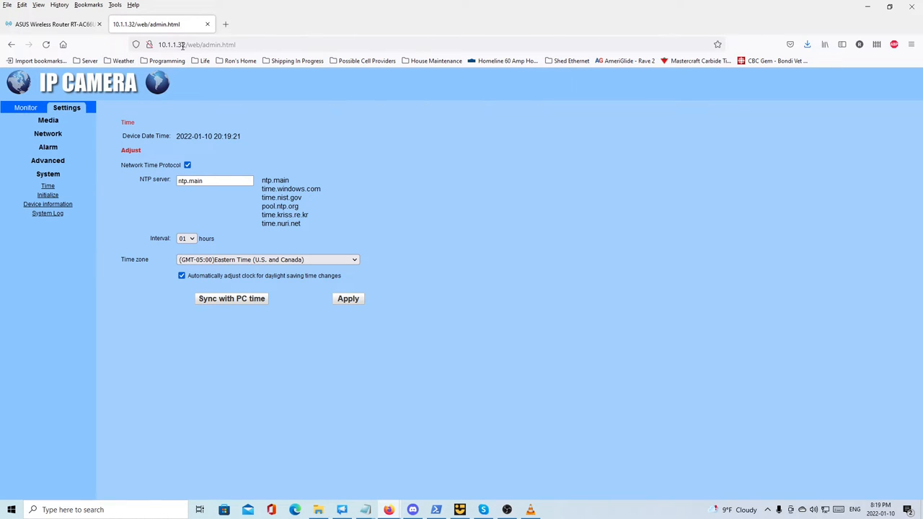
pyautogui.click(26, 106)
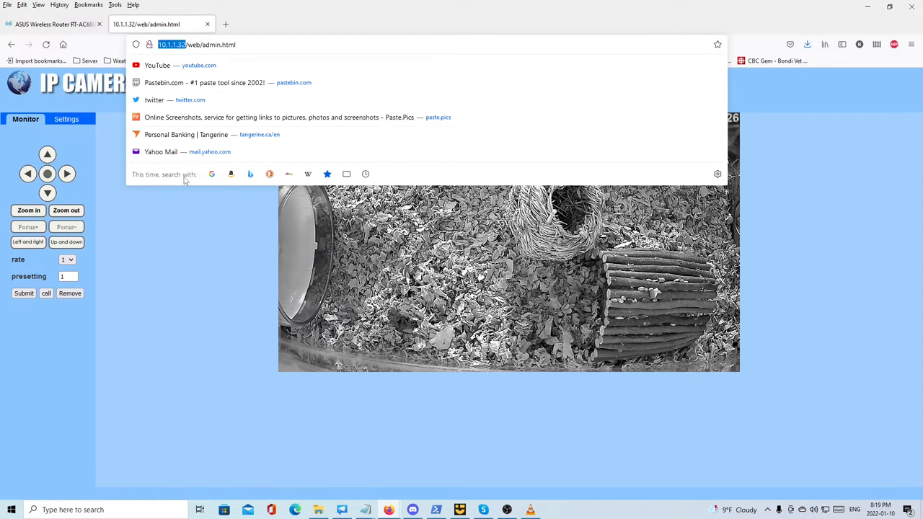
pyautogui.moveTo(179, 225)
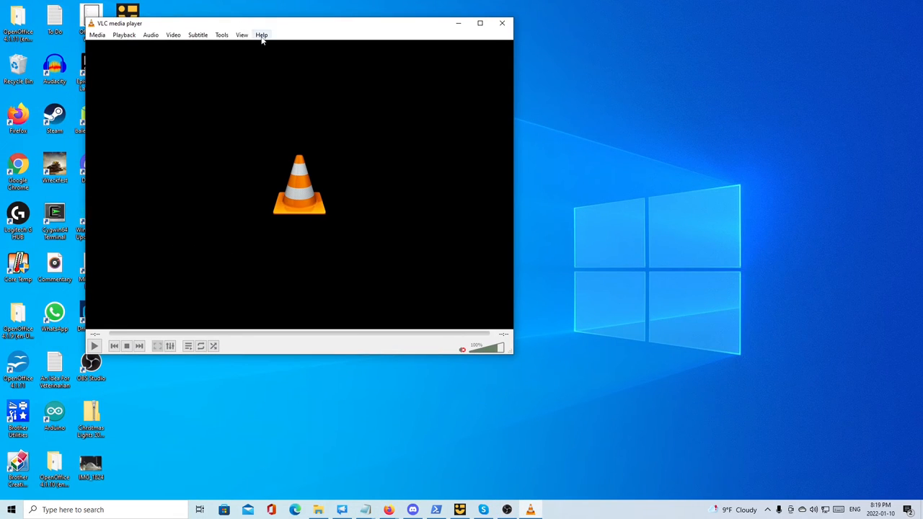
pyautogui.moveTo(479, 23)
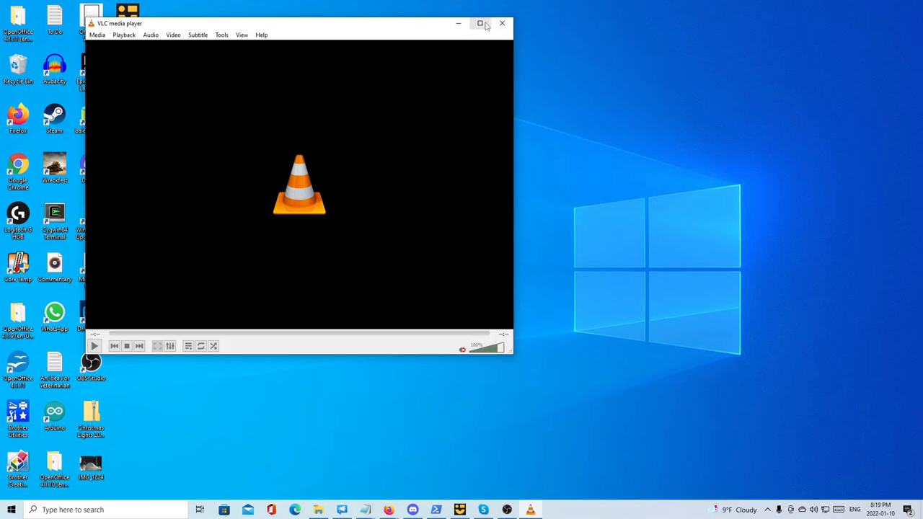
# Step: Maximize VLC and bring up Media > Open Network Stream for the camera's RTSP URL
pyautogui.click(96, 34)
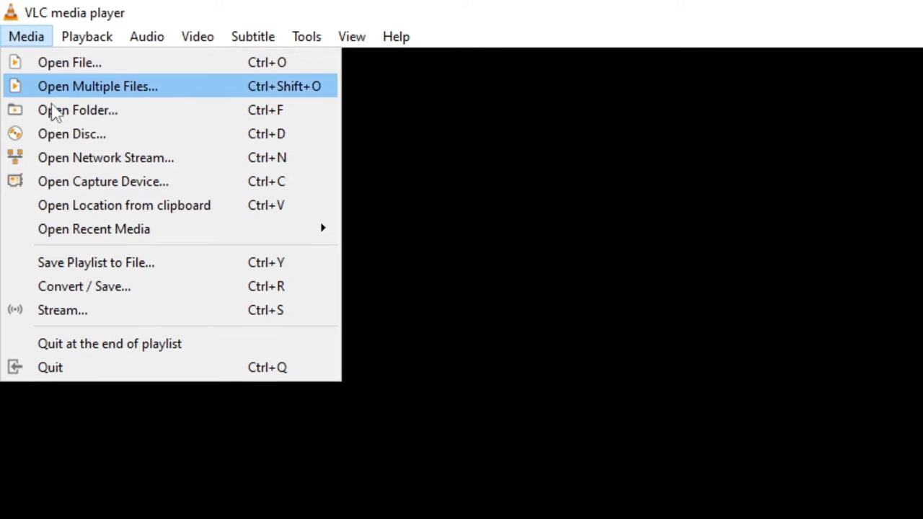
pyautogui.moveTo(98, 157)
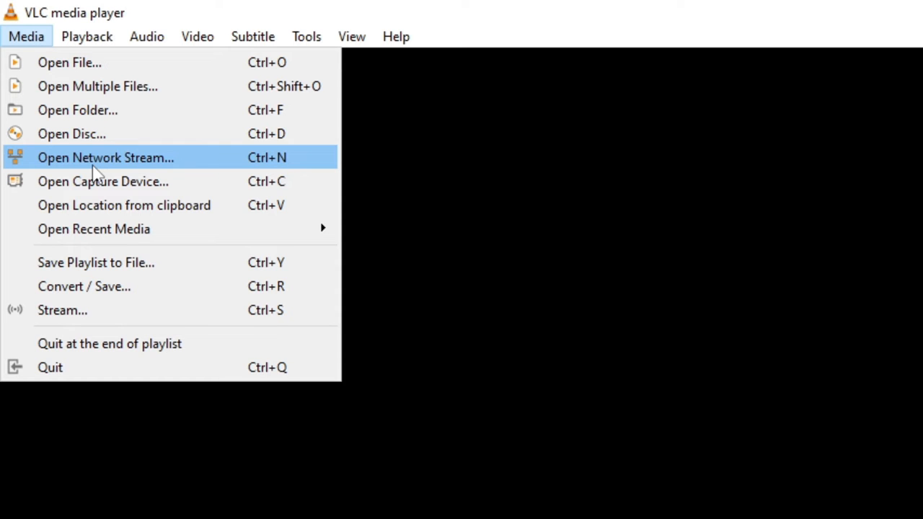
pyautogui.click(105, 157)
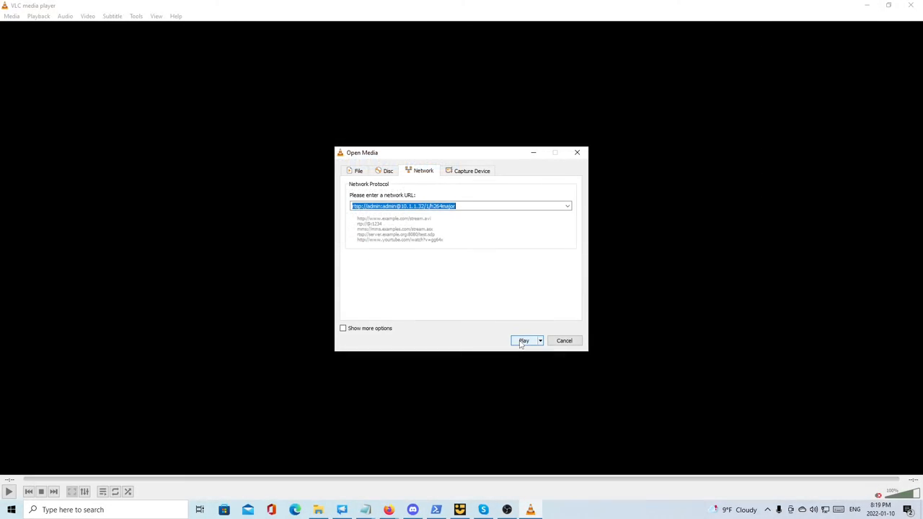
# Step: Play the hamster cam stream from rtsp://10.1.1.32/1/h264major in VLC
pyautogui.click(523, 340)
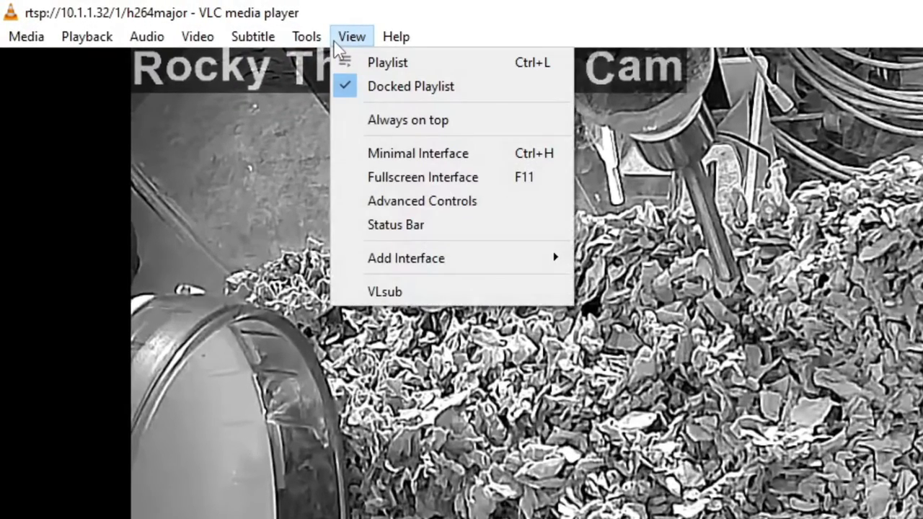
pyautogui.moveTo(419, 153)
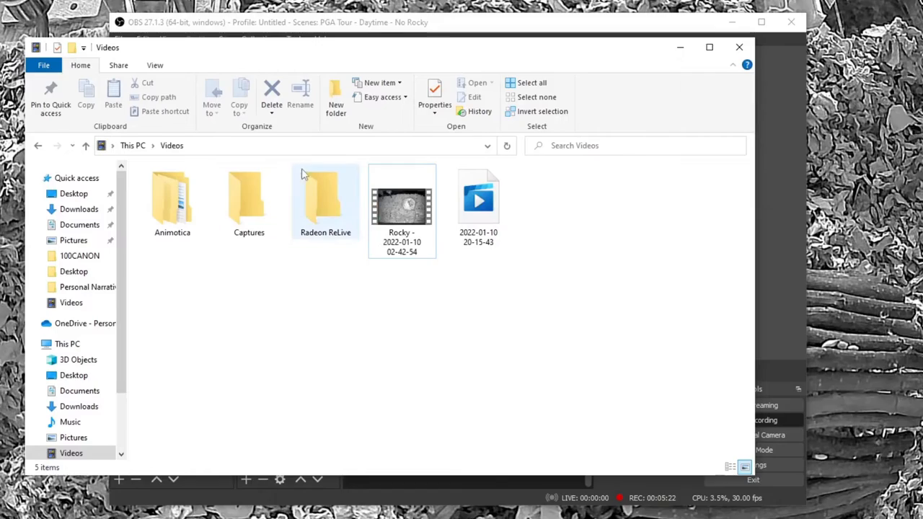
pyautogui.click(478, 199)
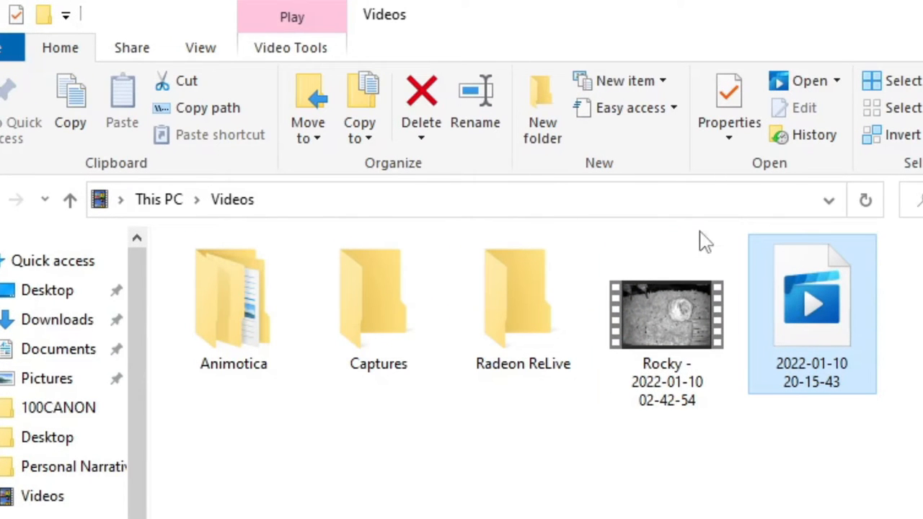
pyautogui.moveTo(858, 350)
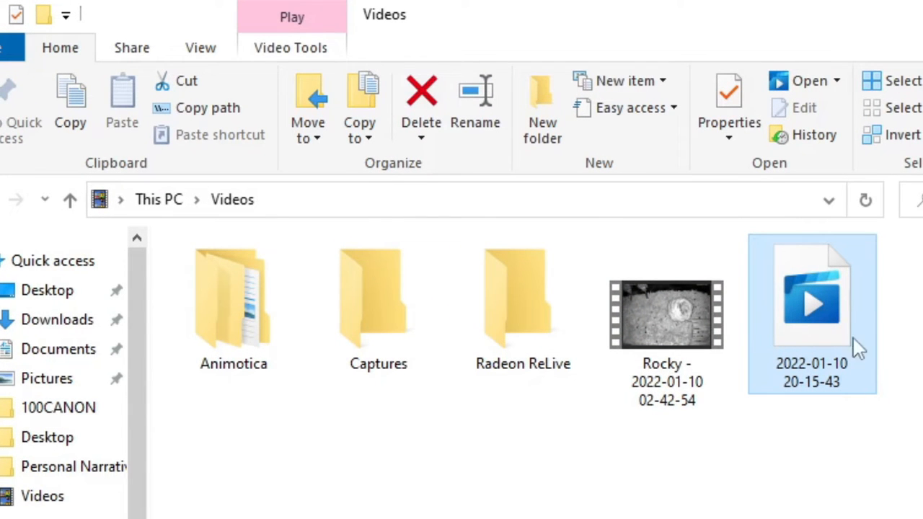
pyautogui.click(667, 315)
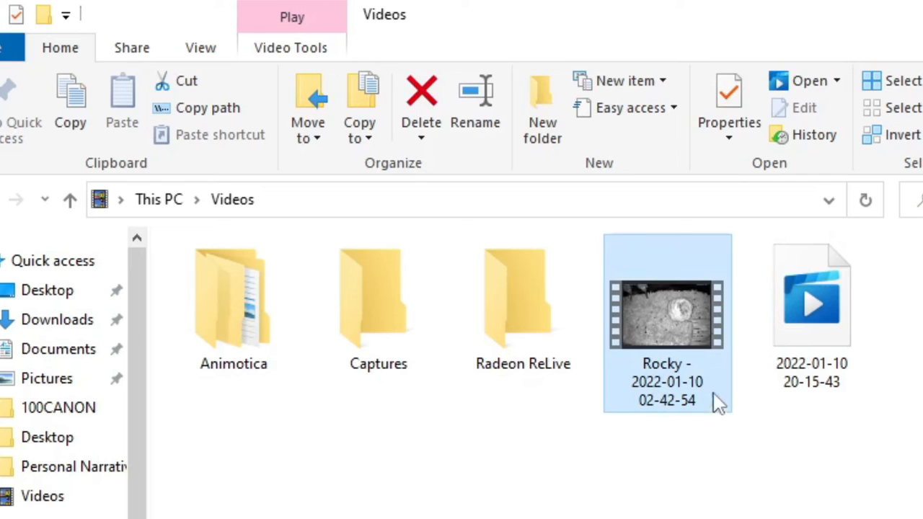
pyautogui.moveTo(675, 361)
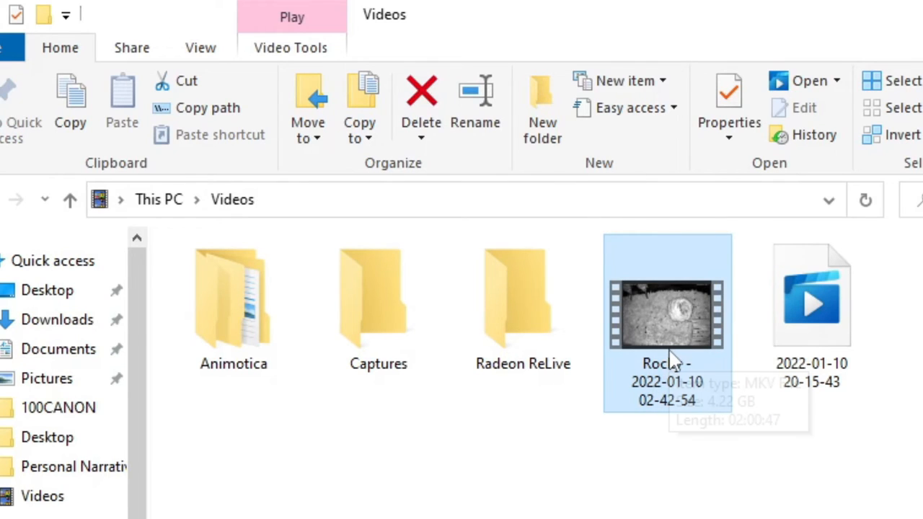